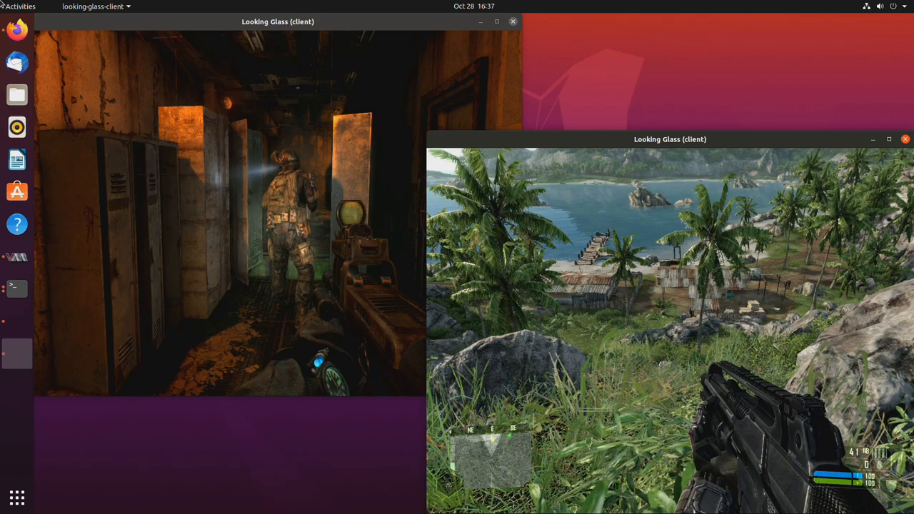
# Step: Switch from the Looking Glass client windows to the terminal
pyautogui.click(16, 256)
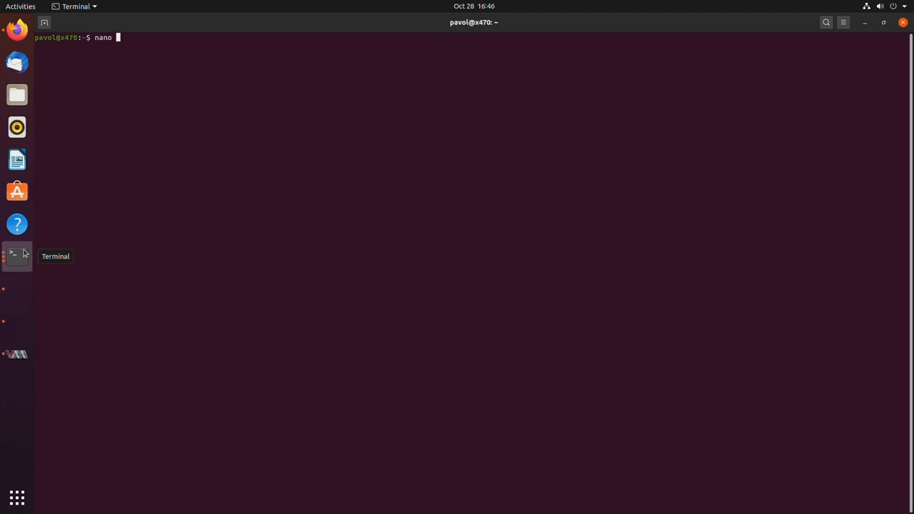
# Step: Edit /usr/bin/lg_start.sh in nano to add the /dev/shm/looking-glass-2 touch/chown/chmod line
pyautogui.write('/usr/bin/lg_start.sh')
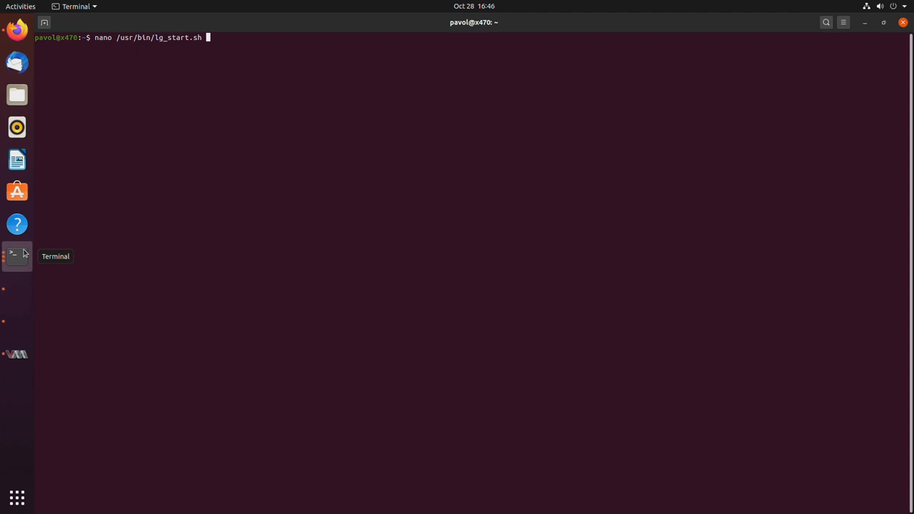
pyautogui.press('Return')
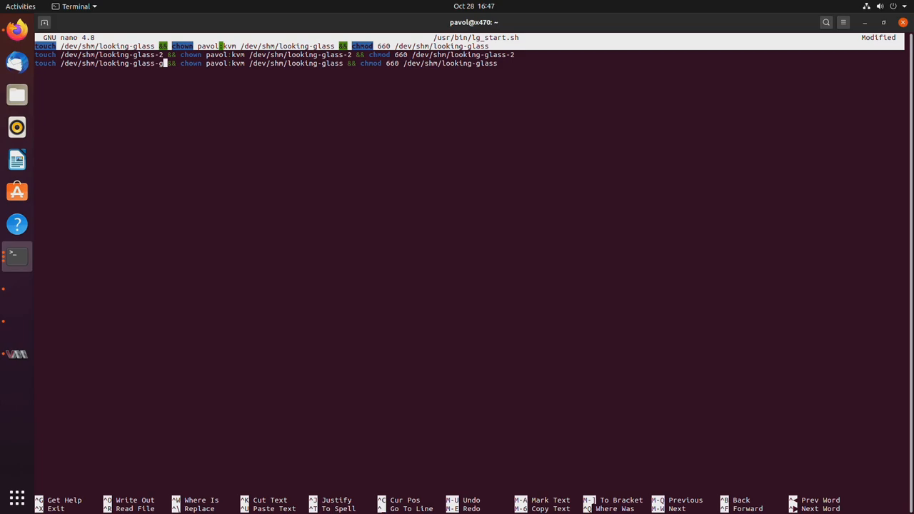
pyautogui.write('ame')
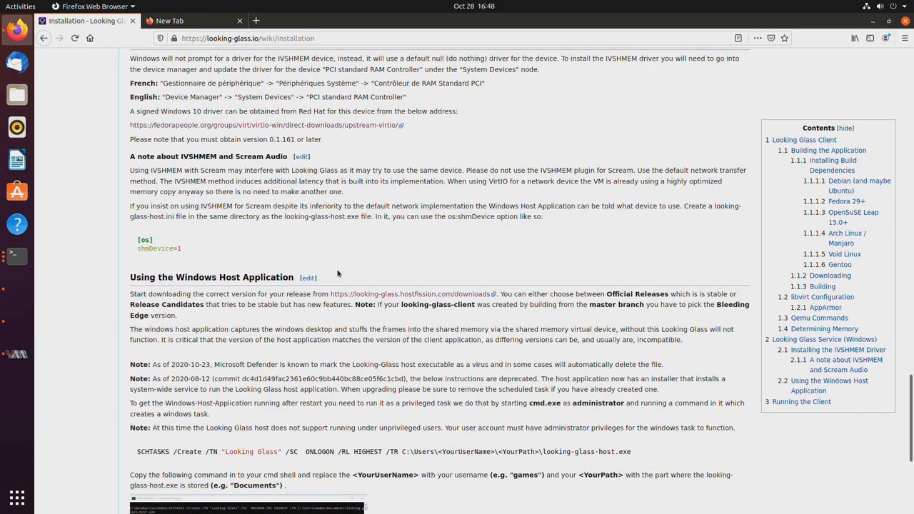
# Step: Scroll the Installation wiki to 'Using the Windows Host Application'
pyautogui.scroll(-3)
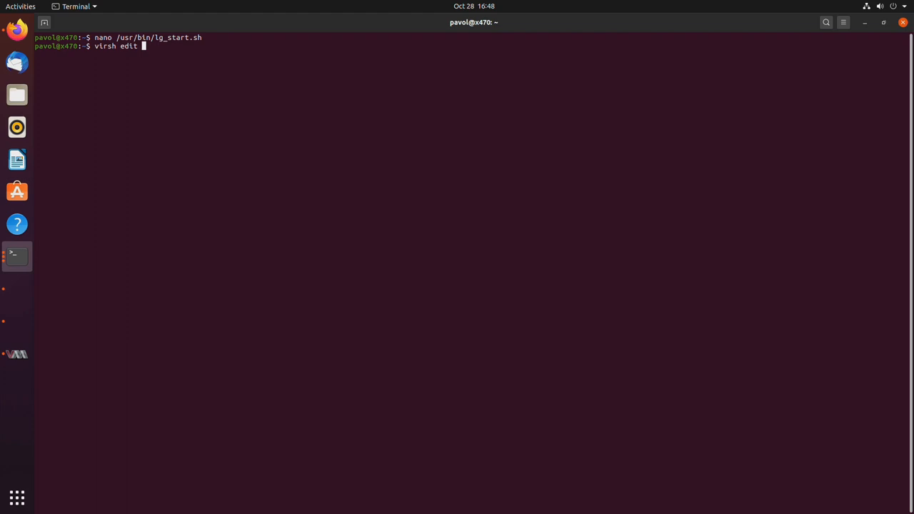
# Step: Run virsh edit and change the shmem name to 'looking-glass-2'
pyautogui.press('Return')
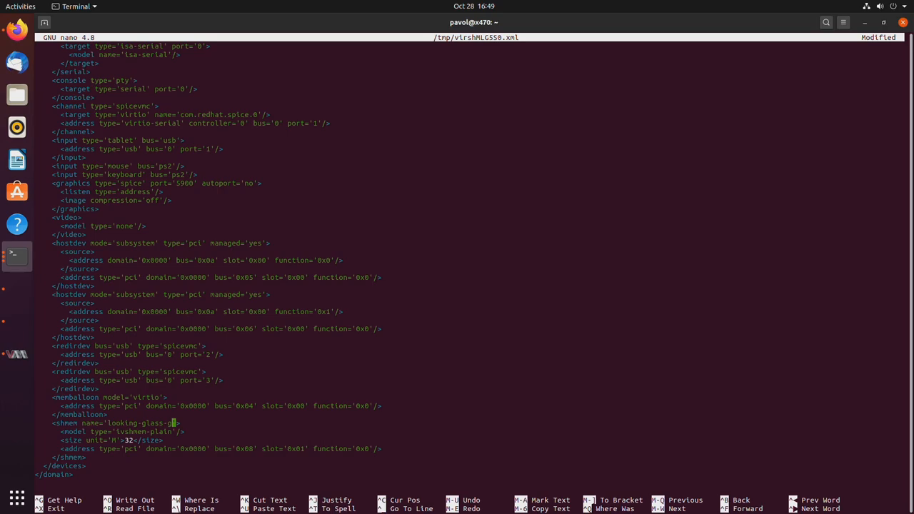
pyautogui.write('2')
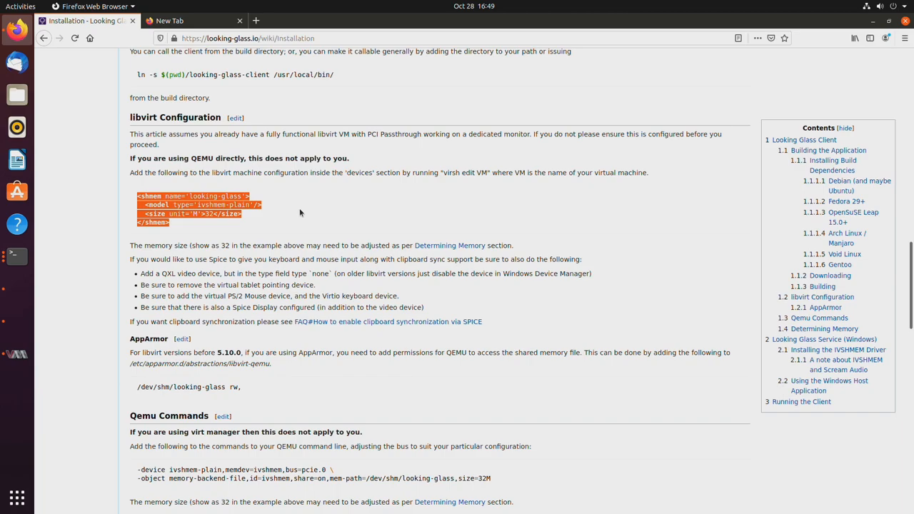
# Step: Scroll the Installation wiki to the 'libvirt Configuration' shmem snippet
pyautogui.scroll(-3)
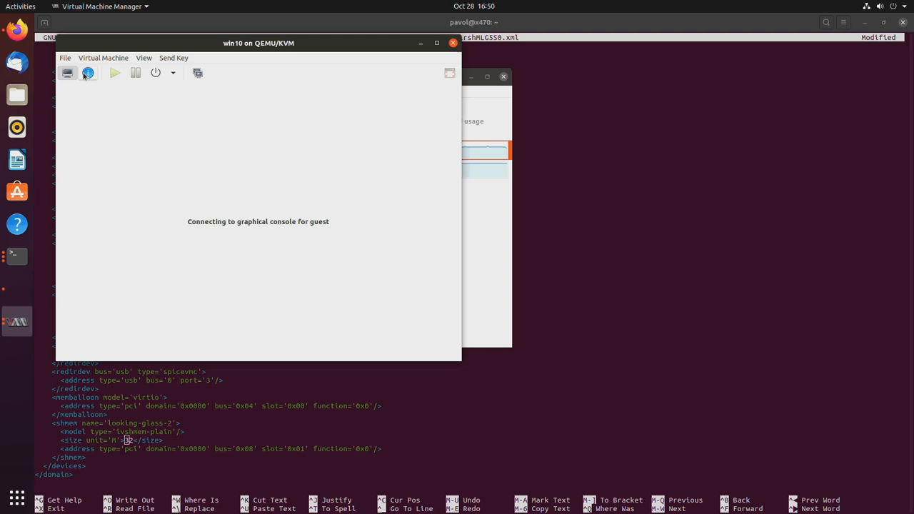
# Step: Set the win10 Display Spice port to 5901 instead of auto 5900
pyautogui.click(88, 72)
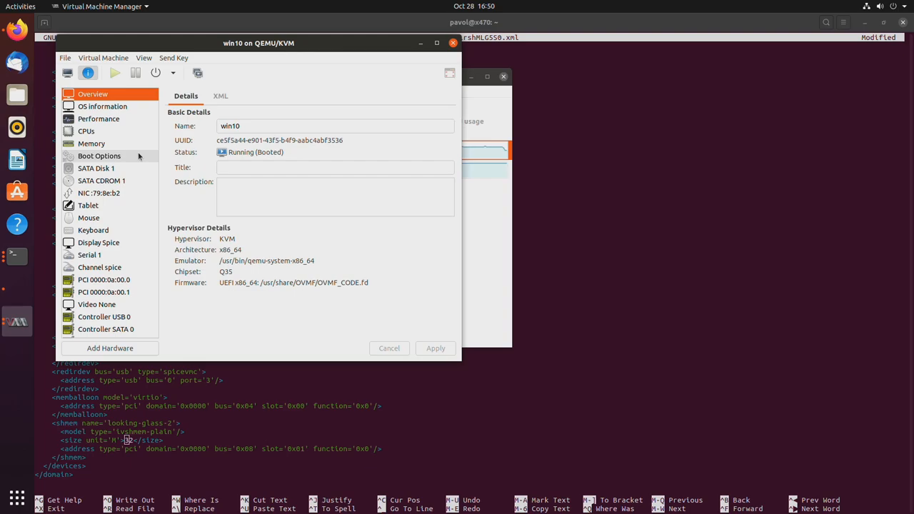
pyautogui.click(98, 242)
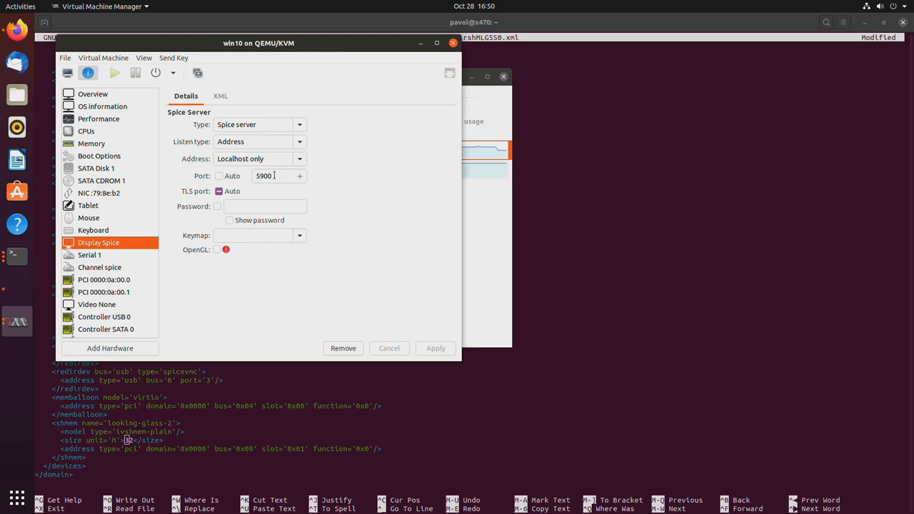
pyautogui.tripleClick(275, 176)
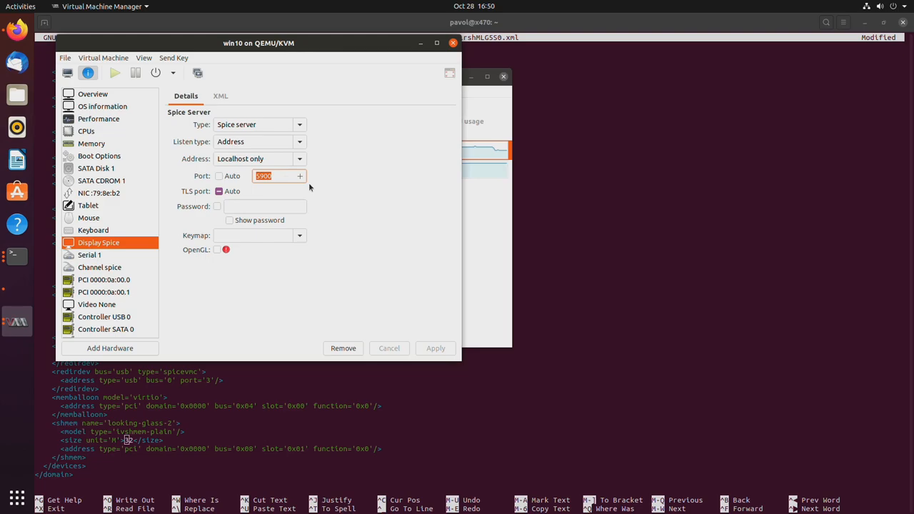
pyautogui.click(299, 176)
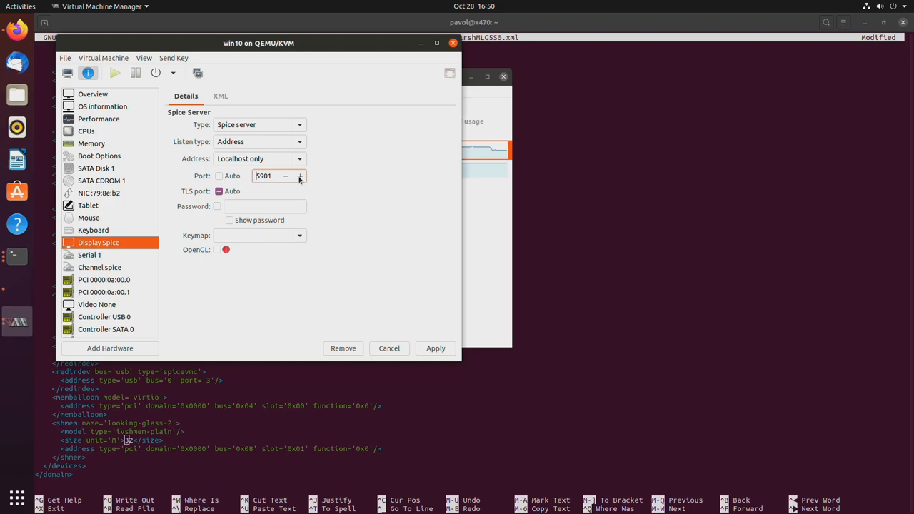
pyautogui.click(285, 176)
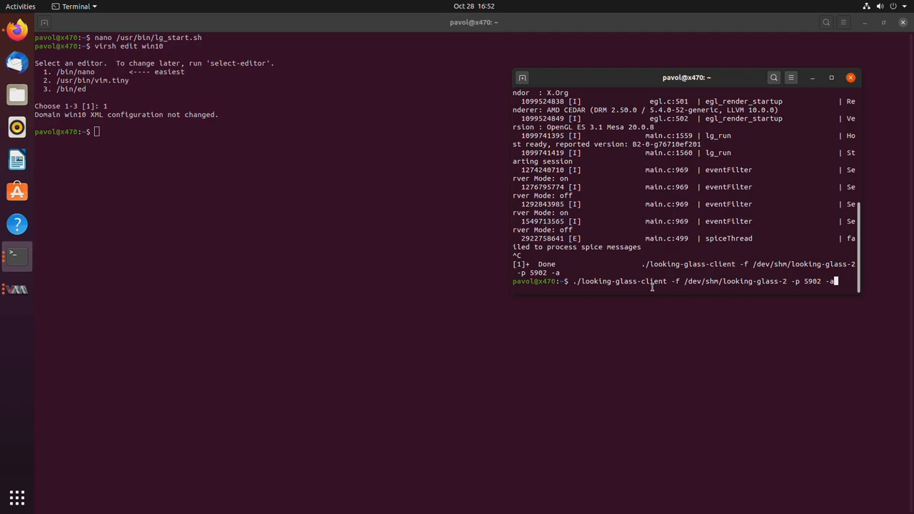
# Step: Edit the looking-glass-client command's shared memory file name for looking-glass-2
pyautogui.doubleClick(620, 281)
pyautogui.write('game')
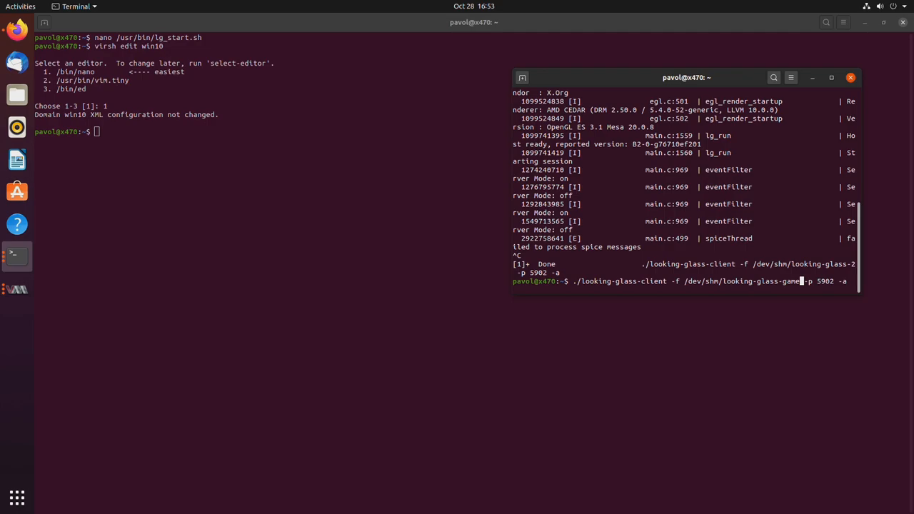
pyautogui.press('BackSpace')
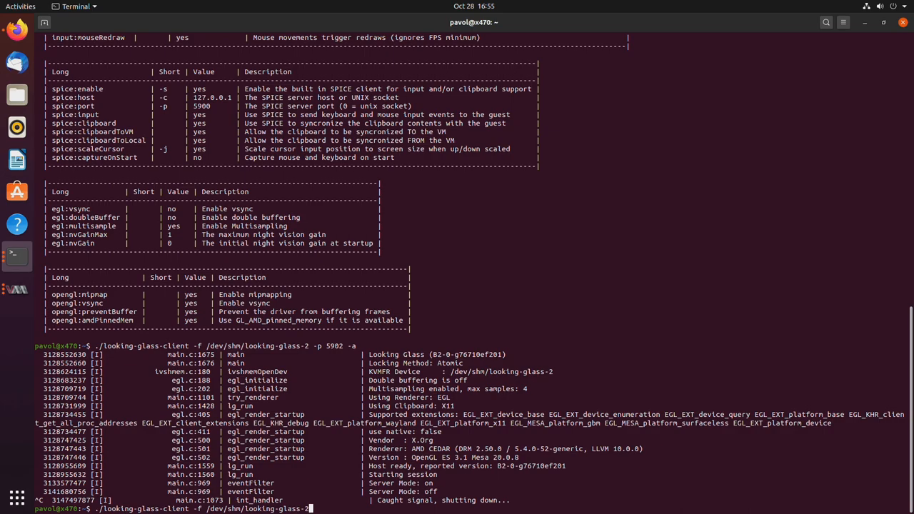
# Step: Run ./looking-glass-client with default settings for the first VM
pyautogui.press('BackSpace')
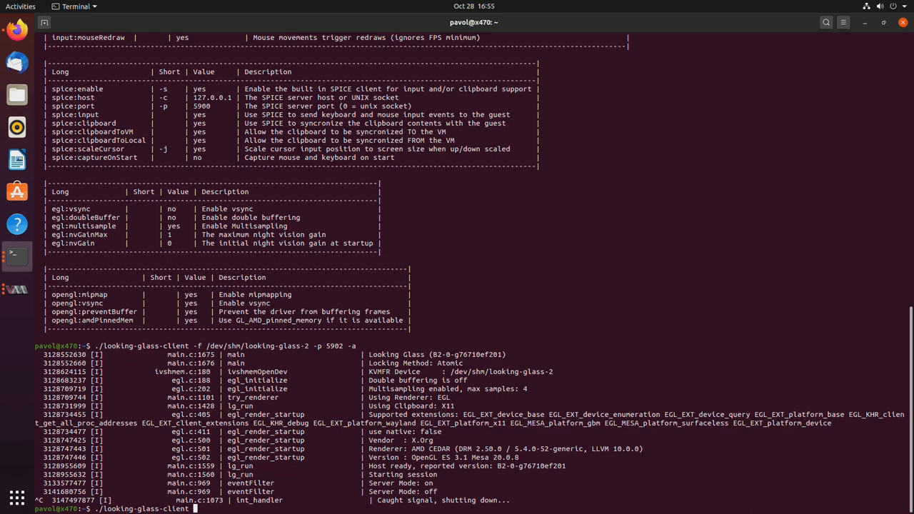
pyautogui.press('Return')
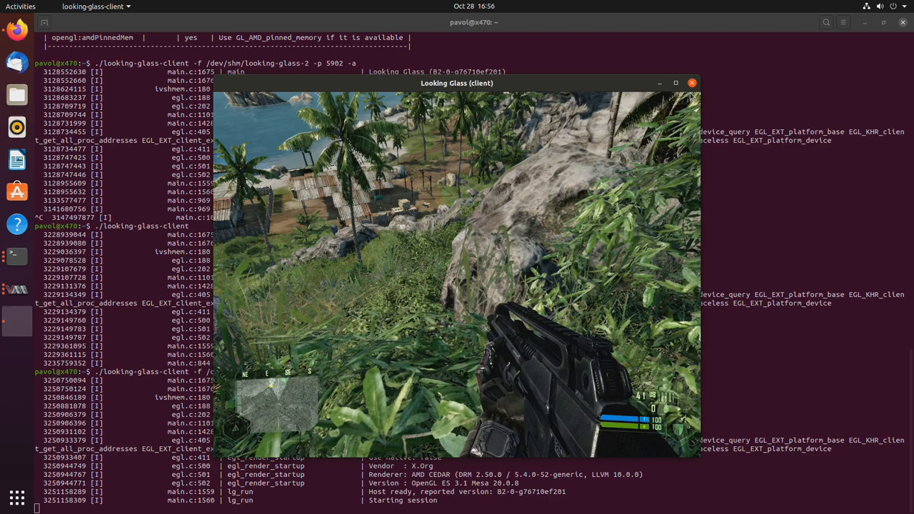
# Step: Close the first VM's Looking Glass client window
pyautogui.click(692, 83)
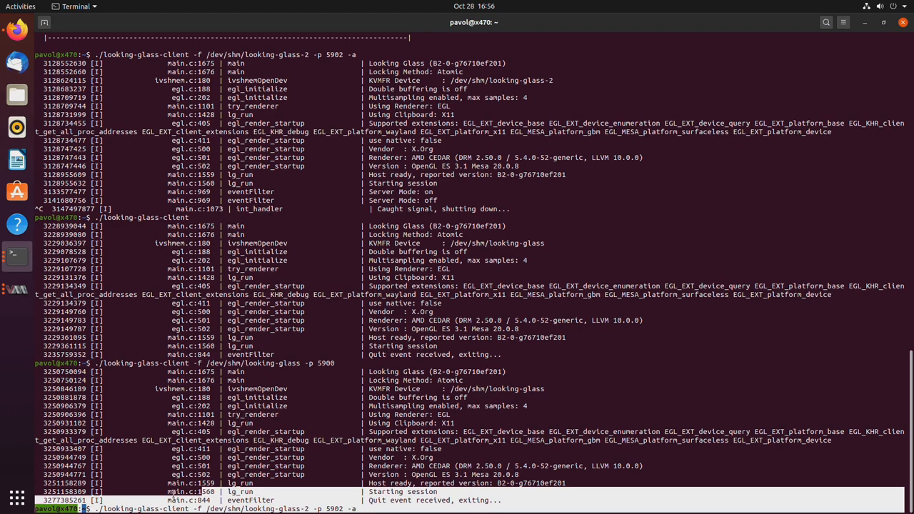
# Step: Create gaming_vm.sh in nano and paste the looking-glass-2 port 5902 client command
pyautogui.write('nano gaming')
pyautogui.write('#!/bin/bash')
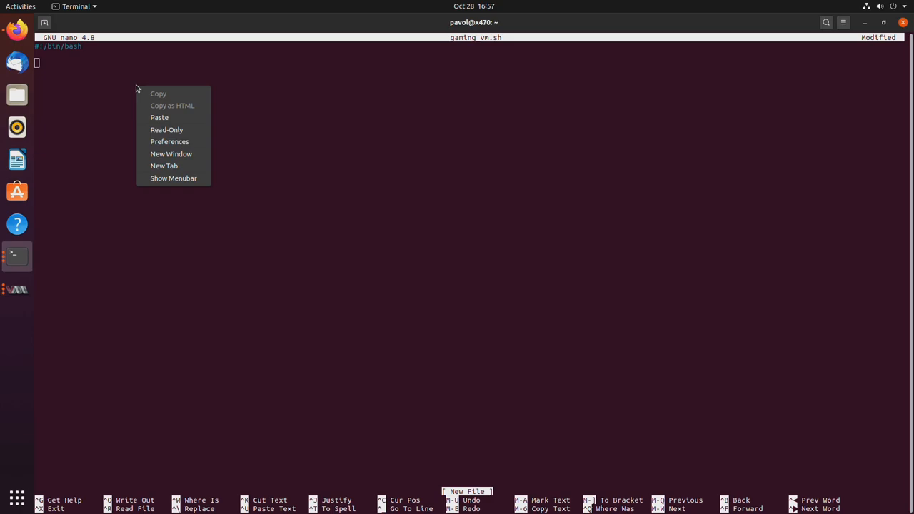
pyautogui.click(159, 118)
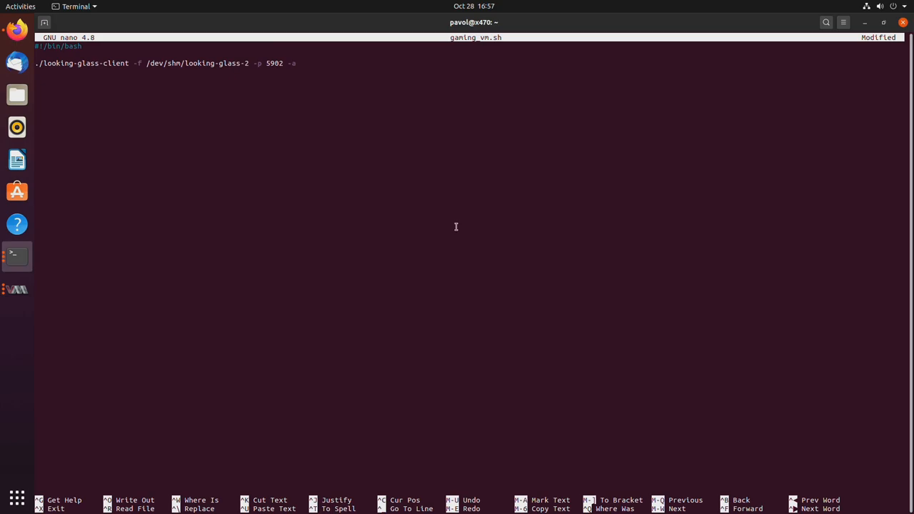